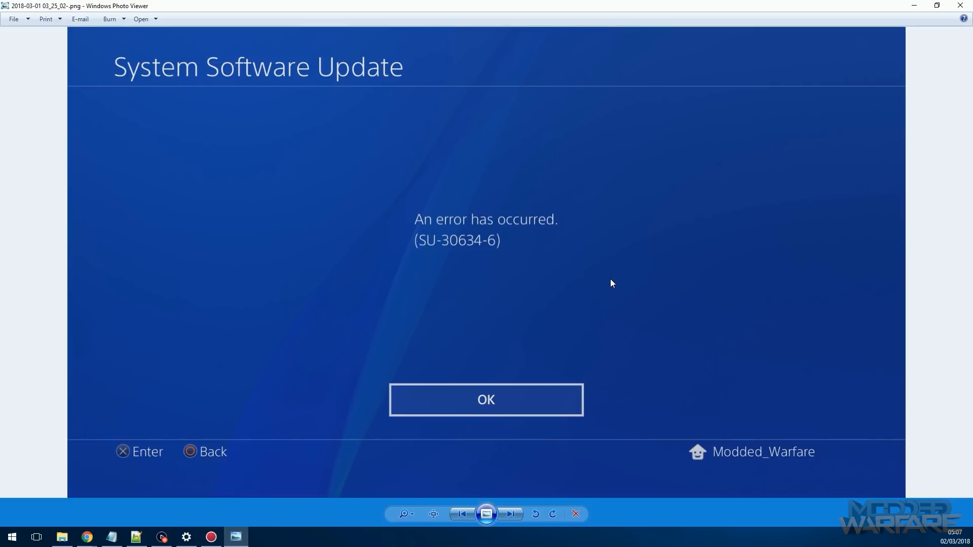
{"action": "mouse_move", "coordinate": [615, 279]}
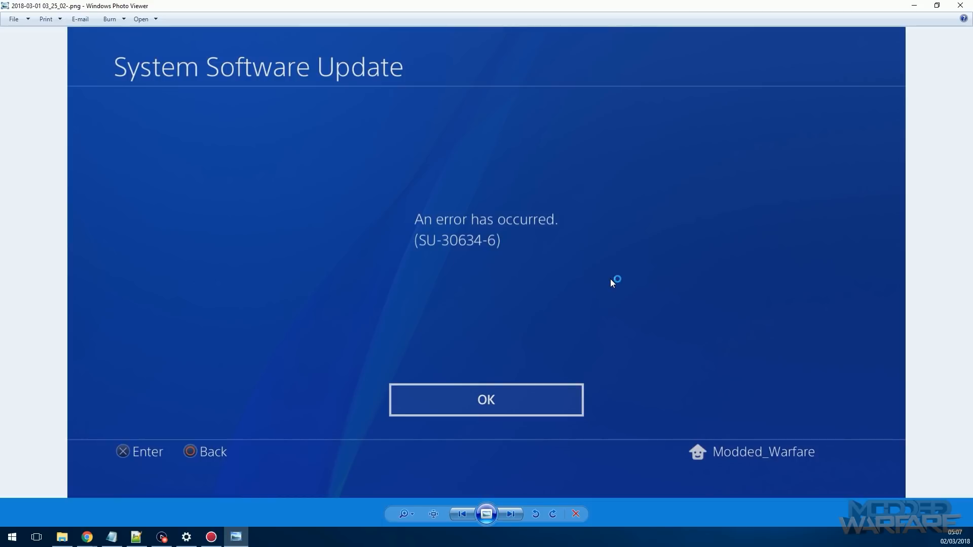
{"action": "mouse_move", "coordinate": [611, 284]}
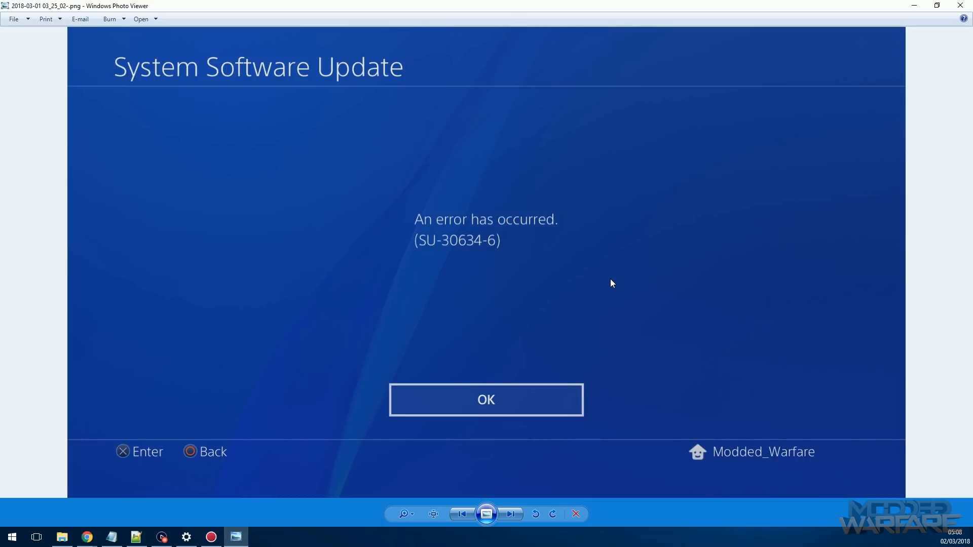
{"action": "mouse_move", "coordinate": [580, 242]}
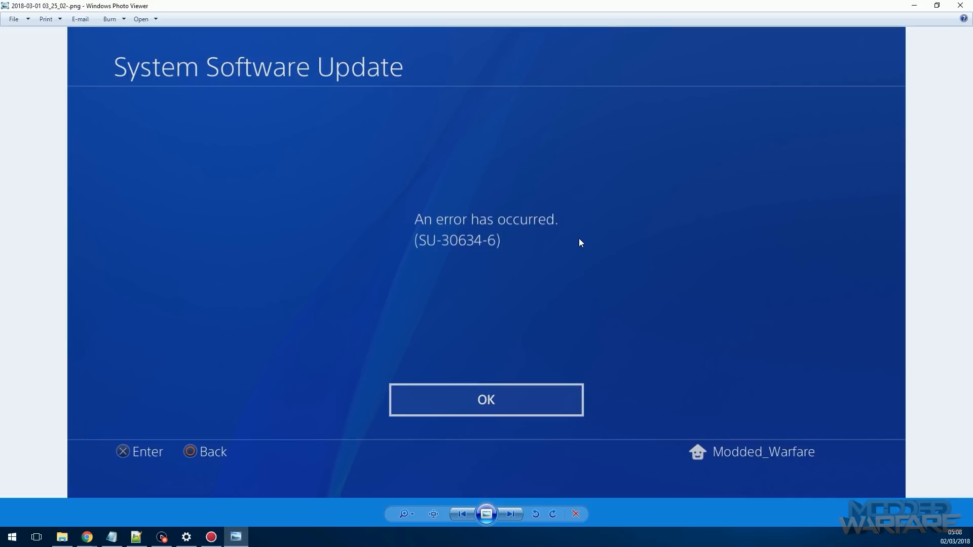
{"action": "mouse_move", "coordinate": [600, 171]}
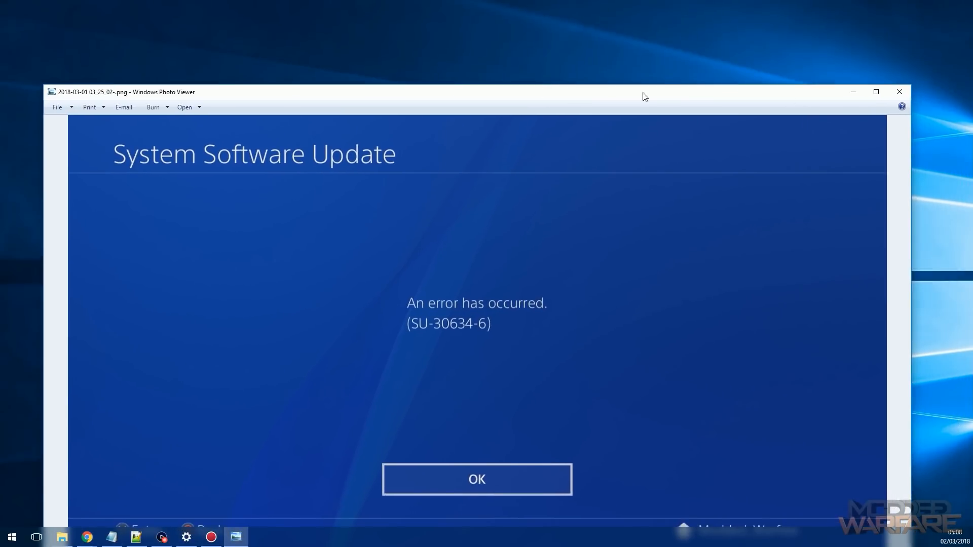
- Launch the firmware 4.55 FTP payload from the exploit host and dismiss its confirmation alert
{"action": "left_click", "coordinate": [898, 92]}
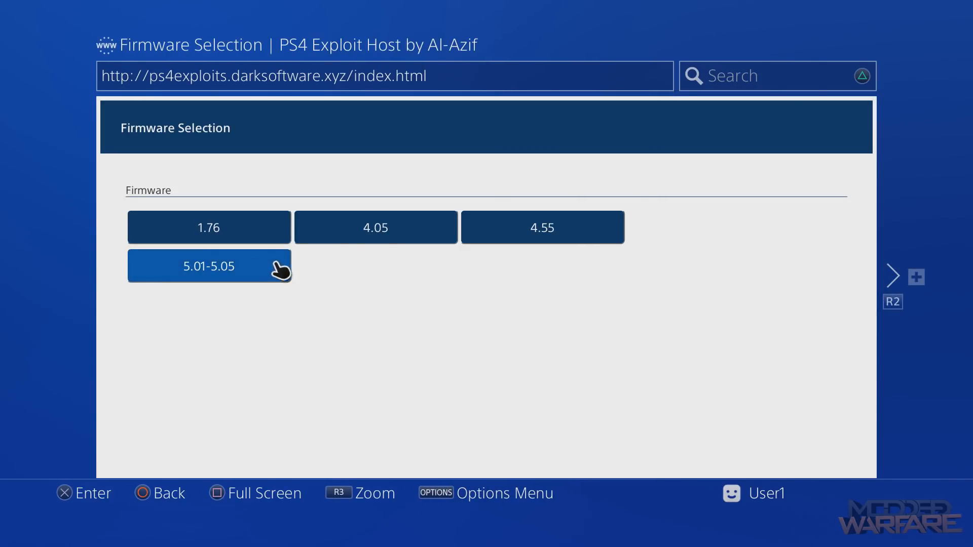
{"action": "mouse_move", "coordinate": [375, 227]}
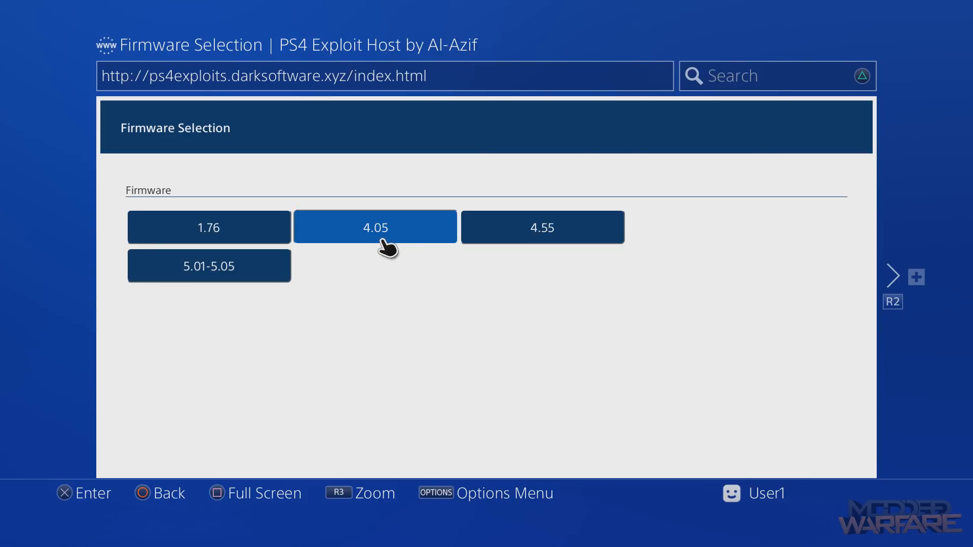
{"action": "left_click", "coordinate": [375, 226]}
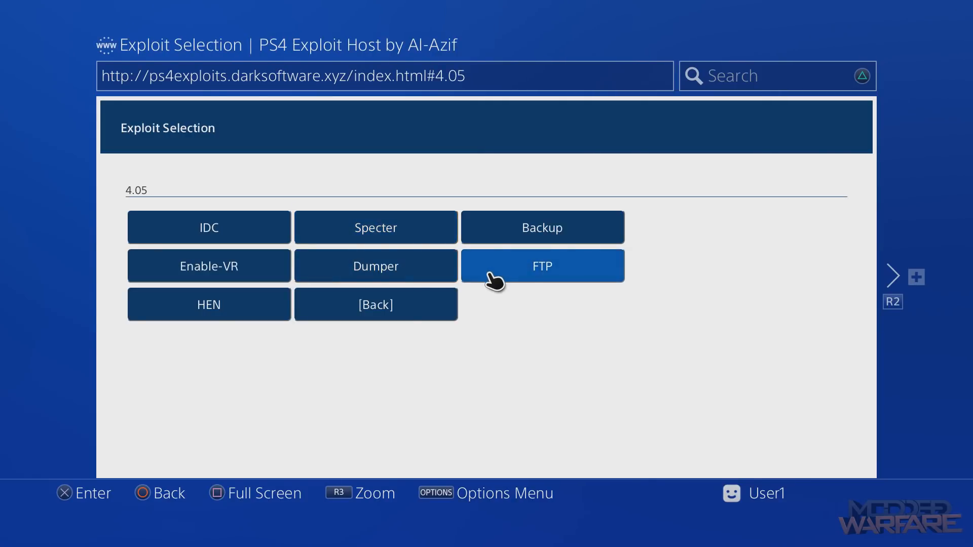
{"action": "left_click", "coordinate": [375, 305]}
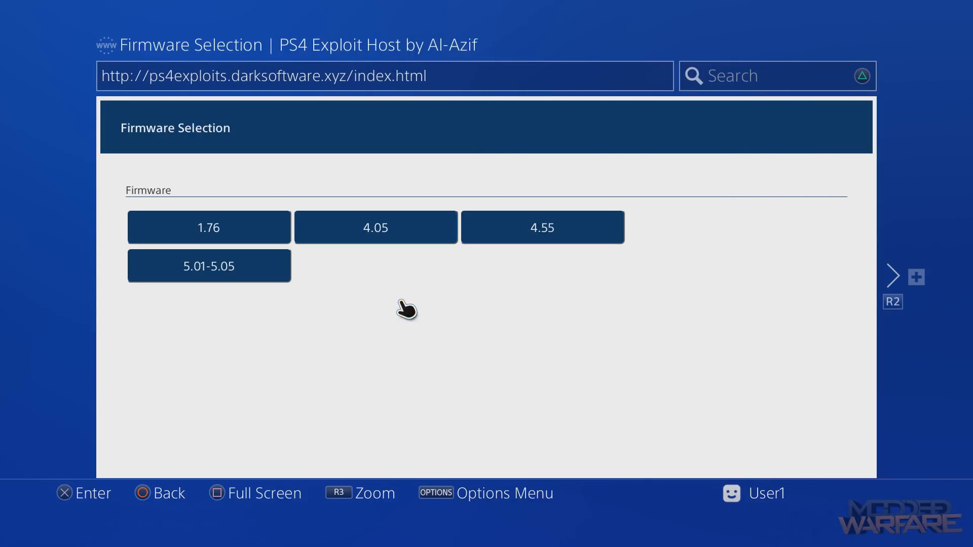
{"action": "left_click", "coordinate": [541, 227]}
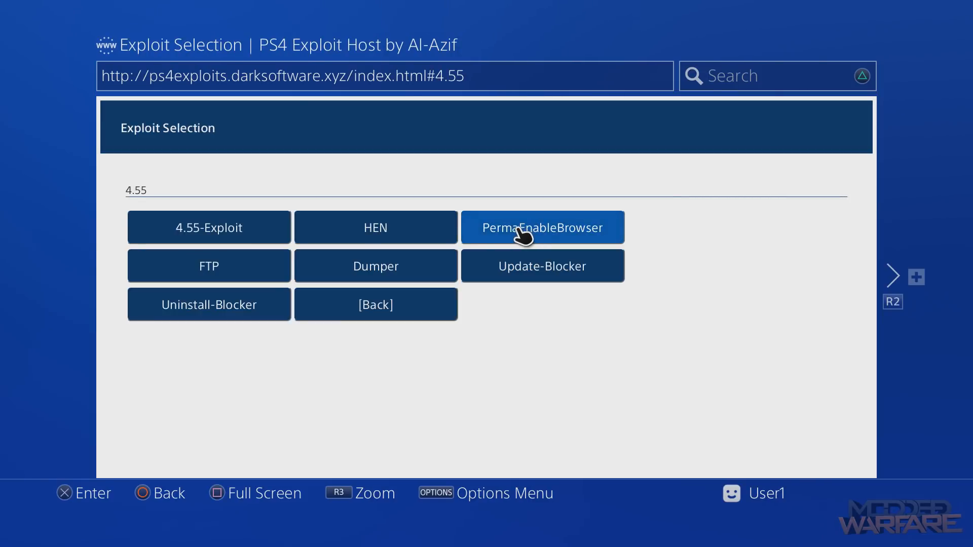
{"action": "mouse_move", "coordinate": [209, 266]}
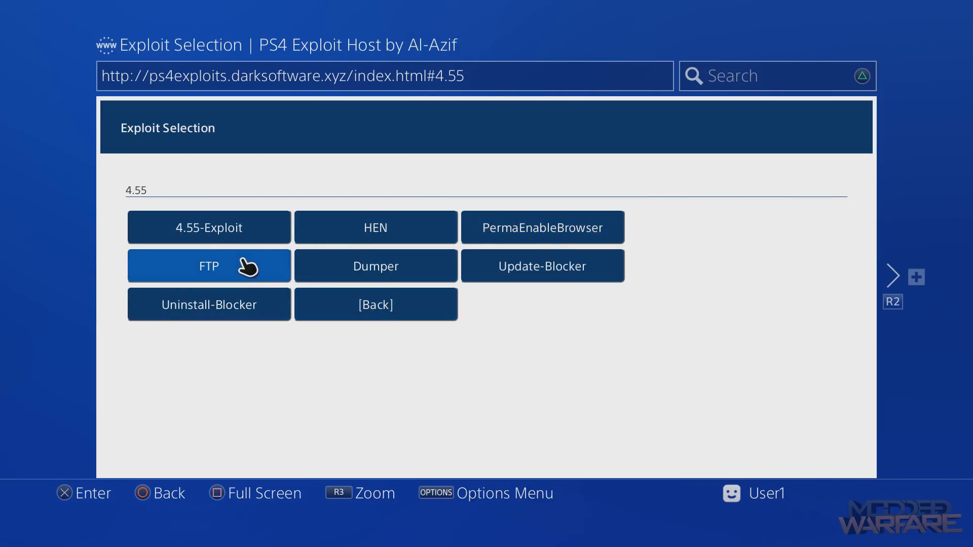
{"action": "left_click", "coordinate": [209, 265]}
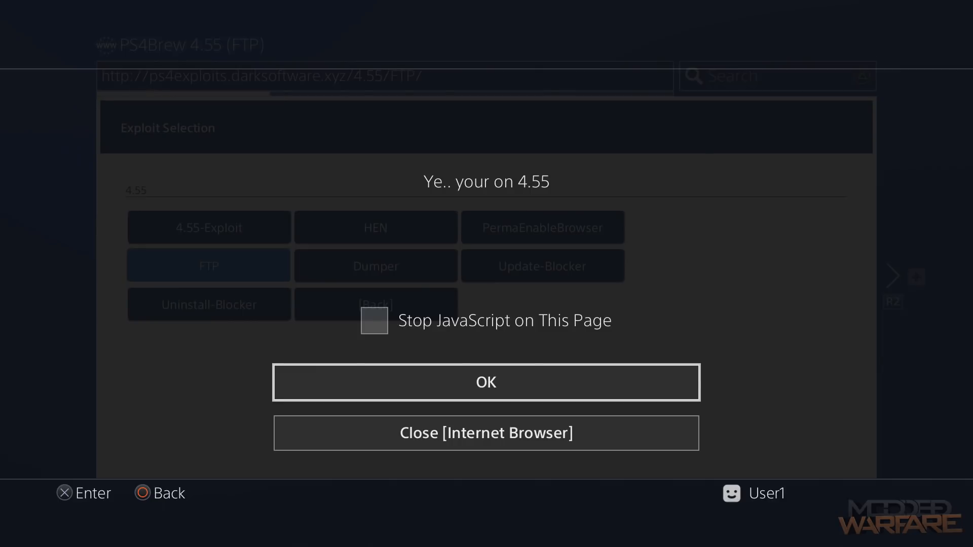
{"action": "left_click", "coordinate": [486, 382]}
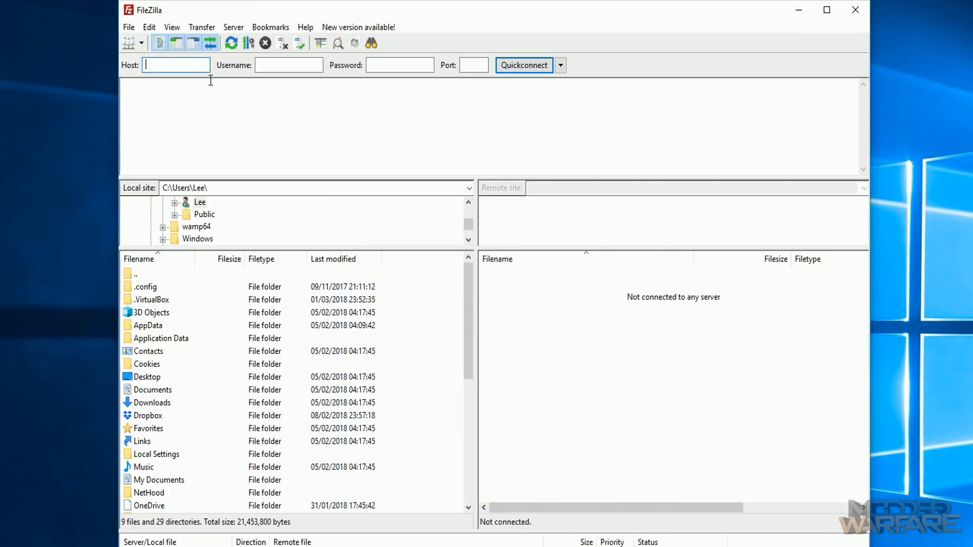
{"action": "mouse_move", "coordinate": [176, 64]}
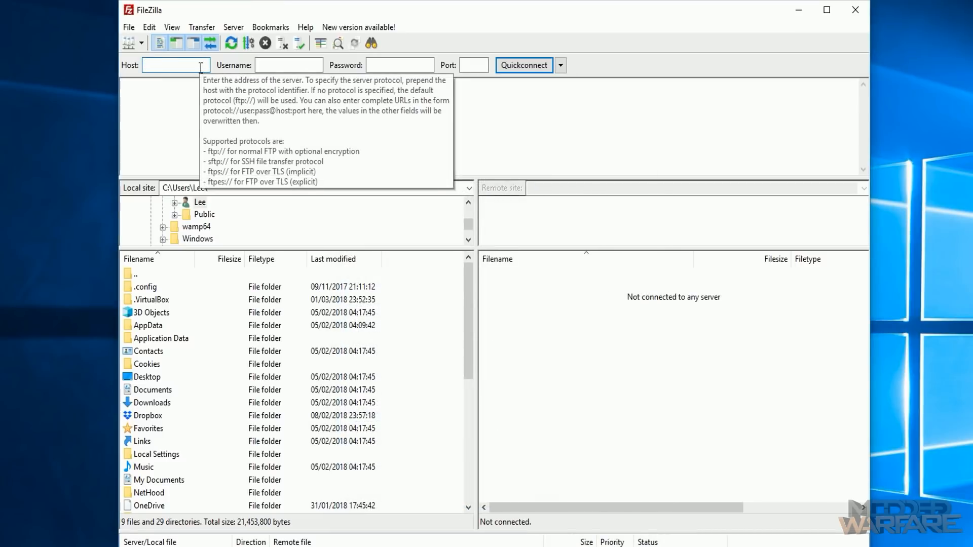
- Quickconnect FileZilla to host 192.168.137.86 on port 1337
{"action": "type", "text": "192.168.137.86"}
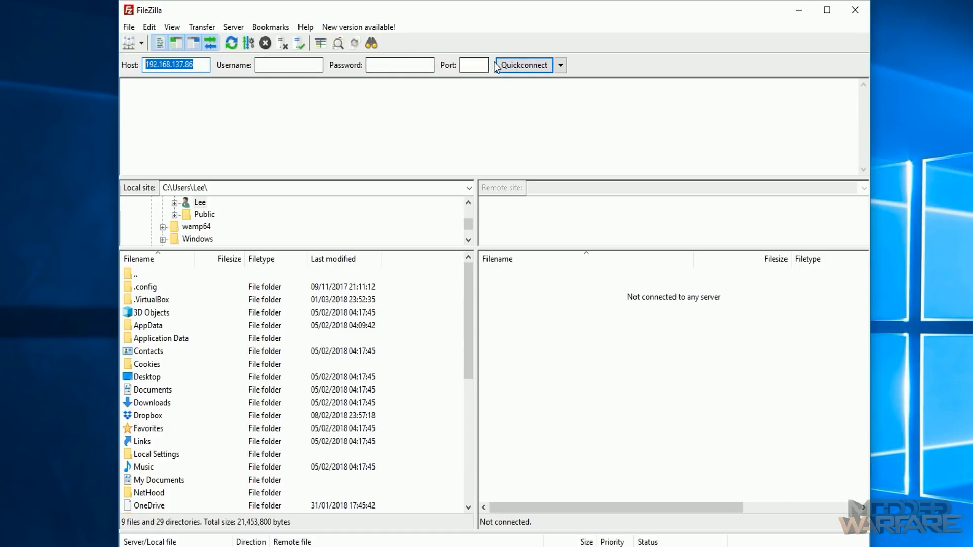
{"action": "type", "text": "133"}
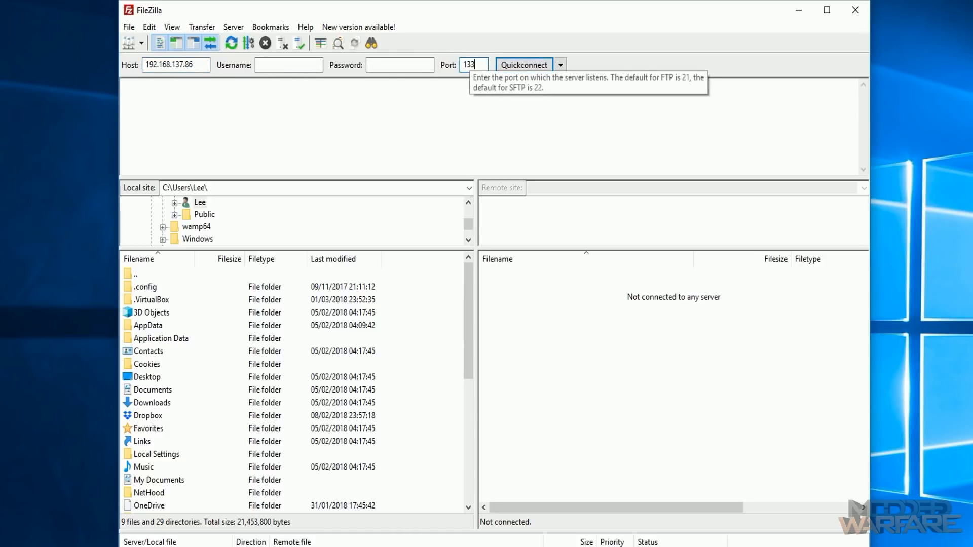
{"action": "left_click", "coordinate": [523, 65]}
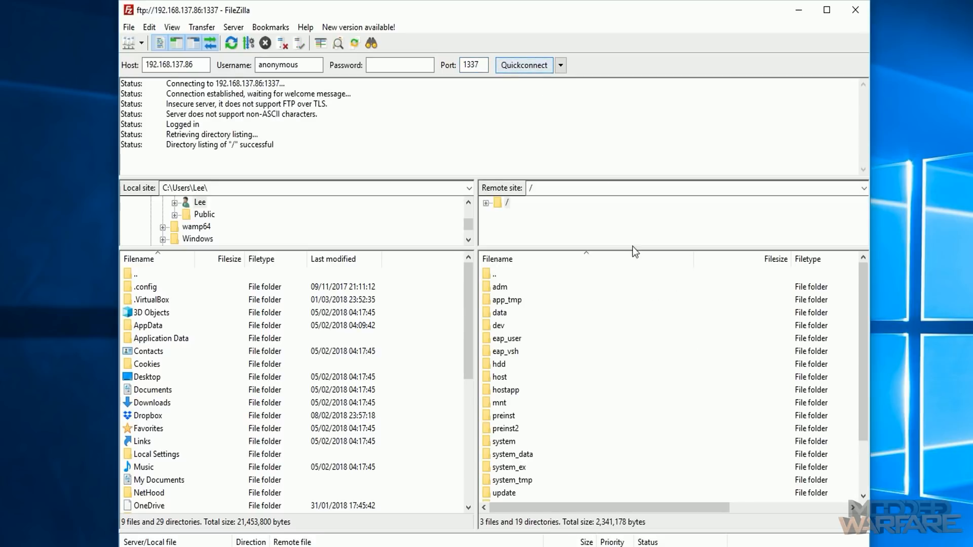
- Open the remote update folder and select the PS4UPDATE.PUP folder
{"action": "scroll", "scroll_direction": "down", "scroll_amount": 3}
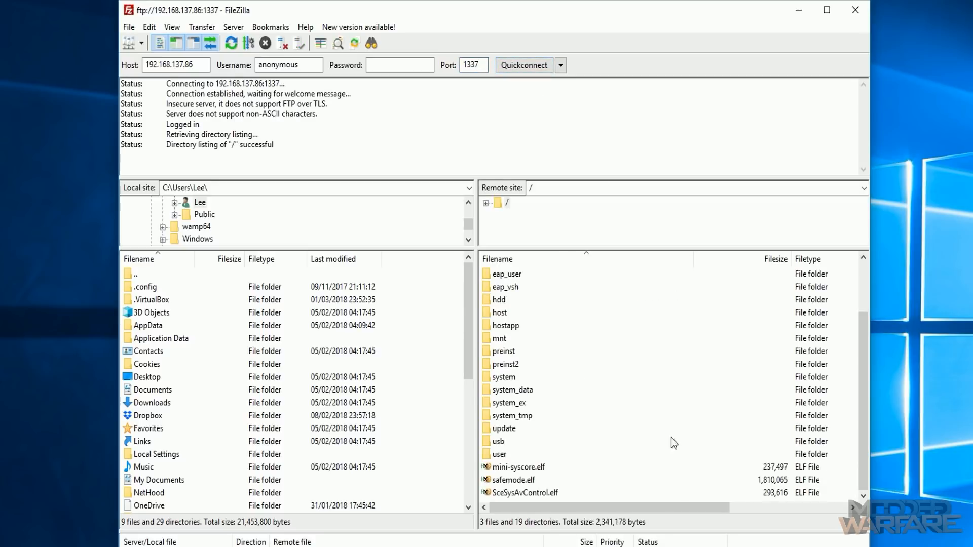
{"action": "mouse_move", "coordinate": [590, 395]}
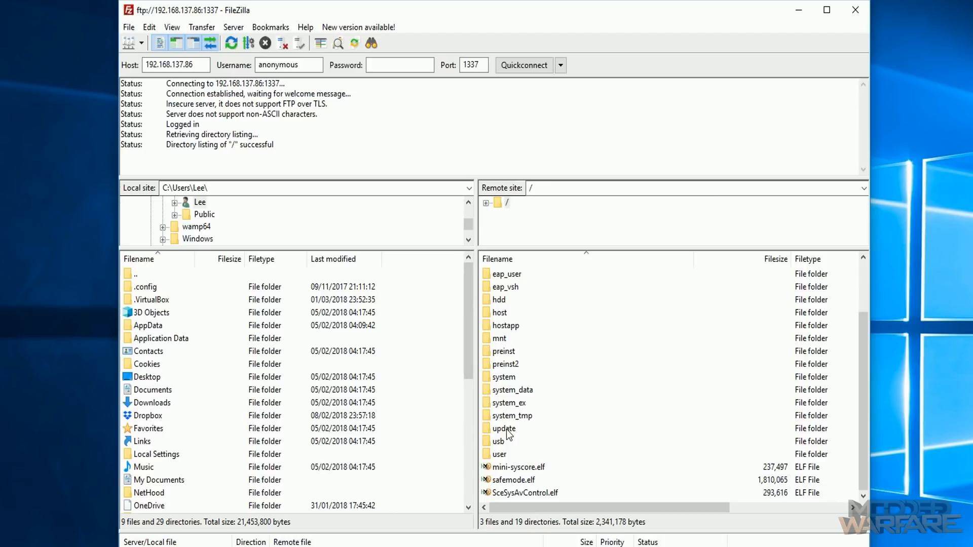
{"action": "left_click", "coordinate": [502, 428]}
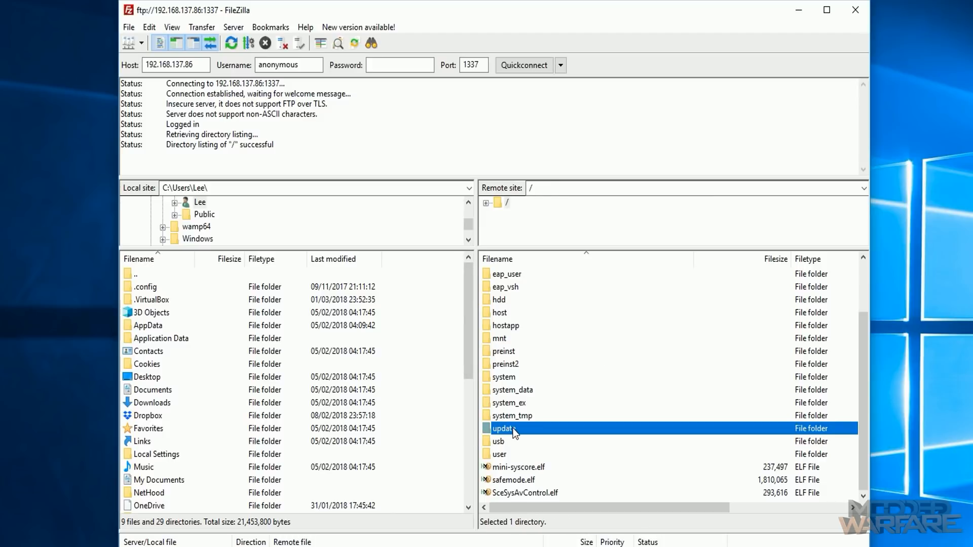
{"action": "double_click", "coordinate": [503, 428]}
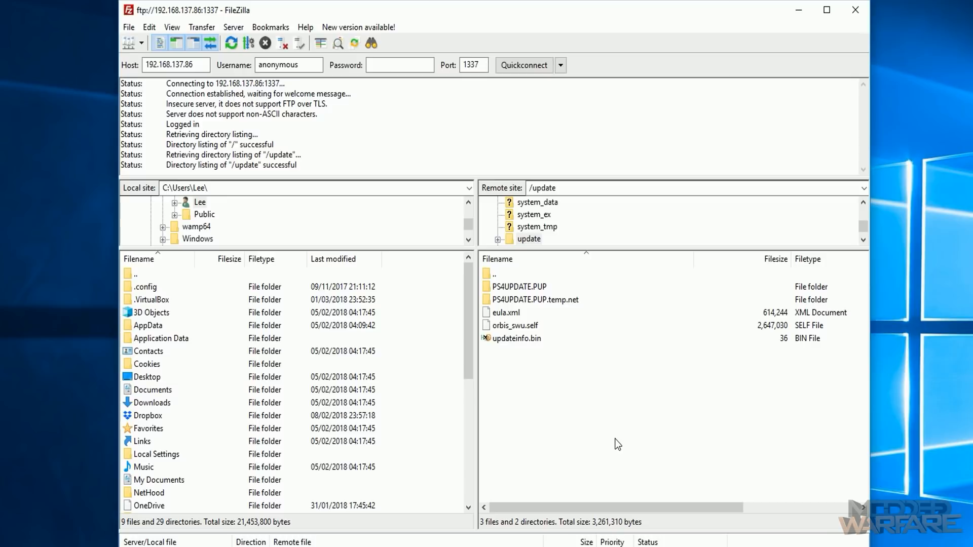
{"action": "left_click", "coordinate": [534, 300]}
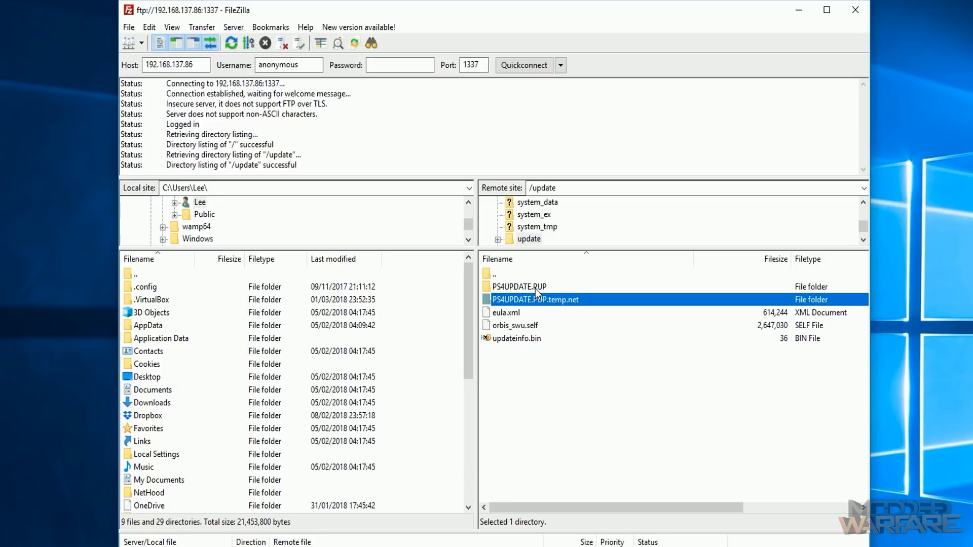
{"action": "left_click", "coordinate": [518, 286]}
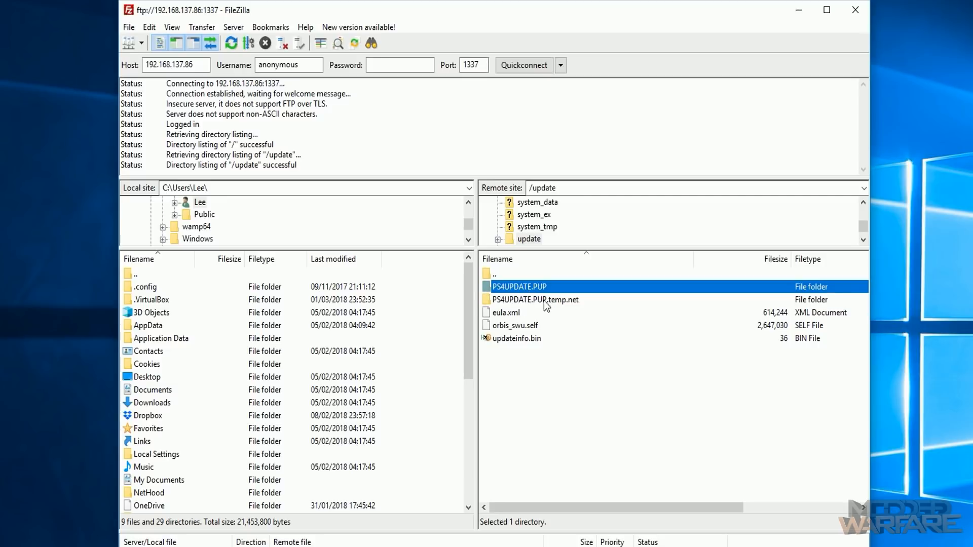
{"action": "mouse_move", "coordinate": [611, 303]}
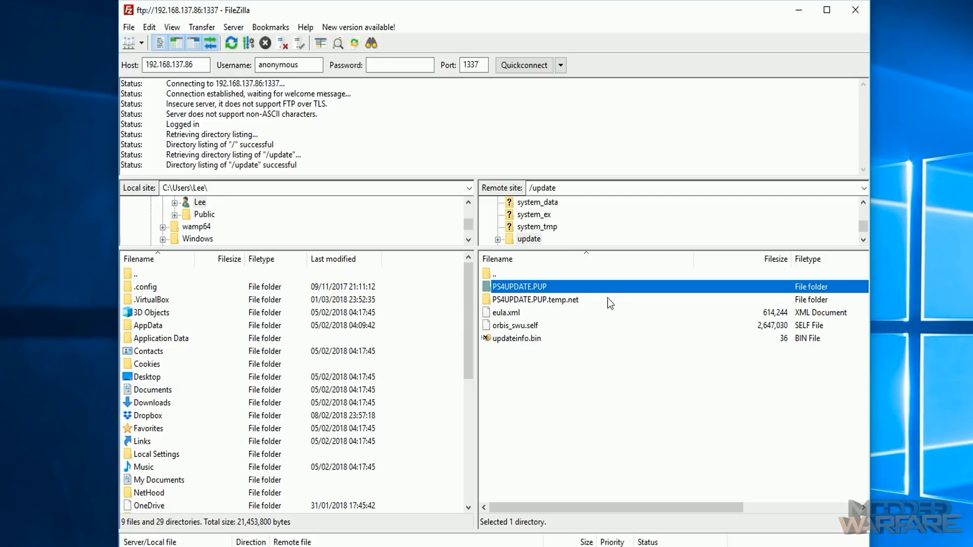
{"action": "mouse_move", "coordinate": [625, 307]}
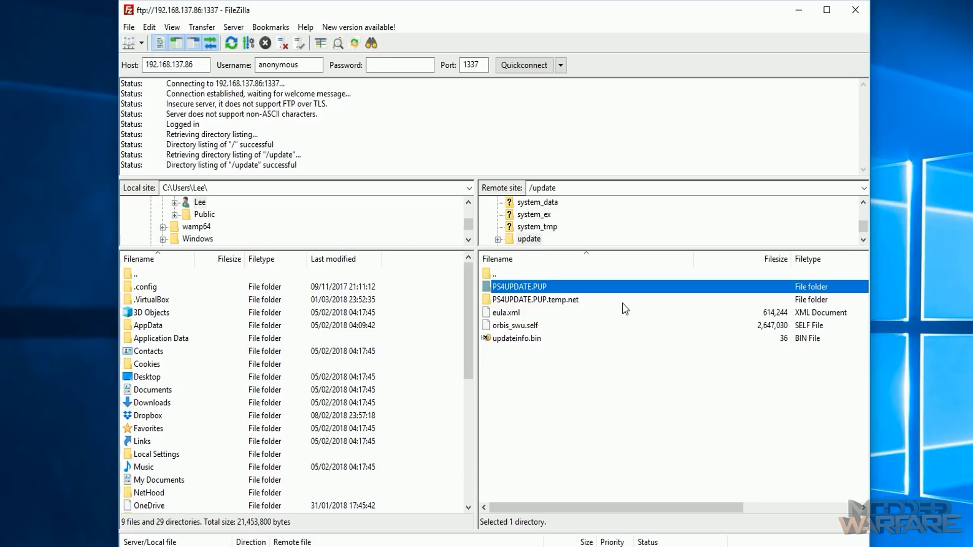
{"action": "mouse_move", "coordinate": [613, 312]}
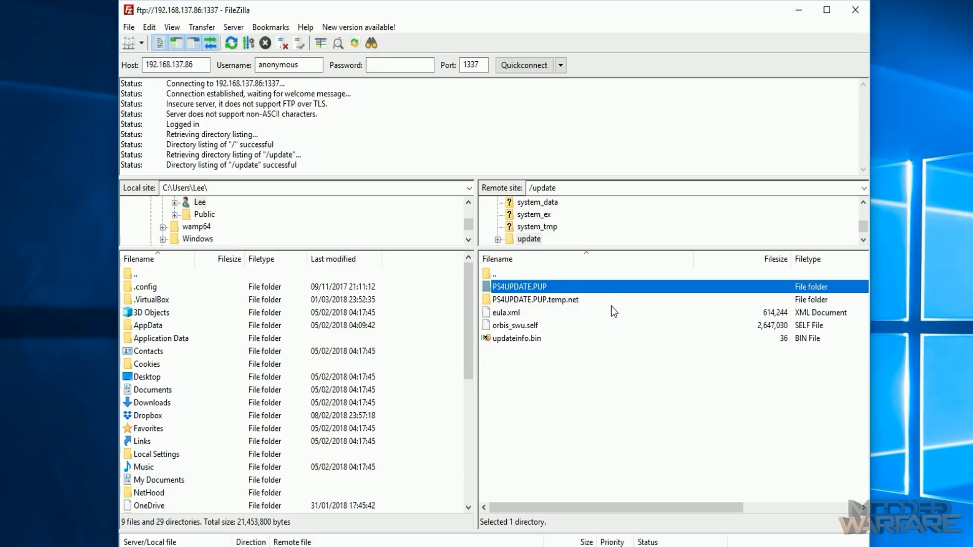
{"action": "mouse_move", "coordinate": [611, 310]}
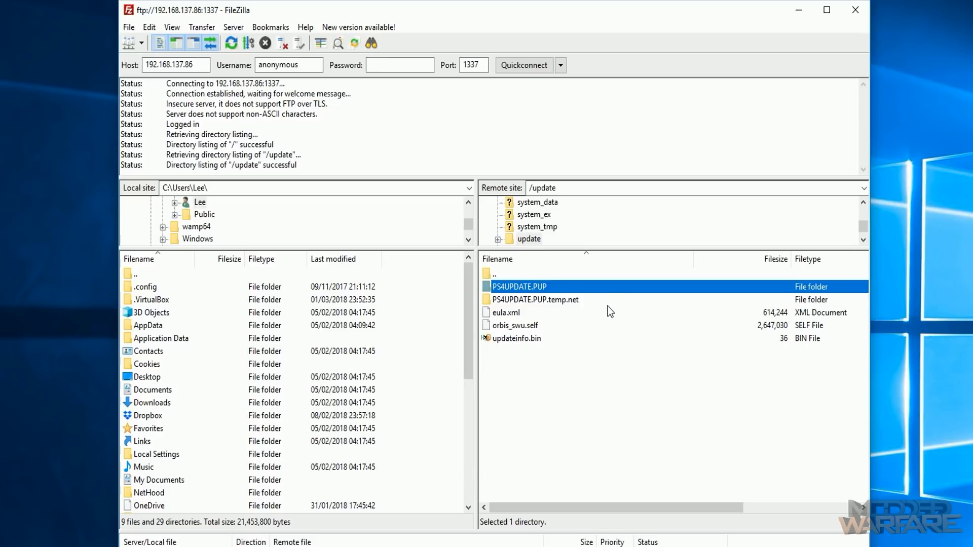
{"action": "mouse_move", "coordinate": [527, 328]}
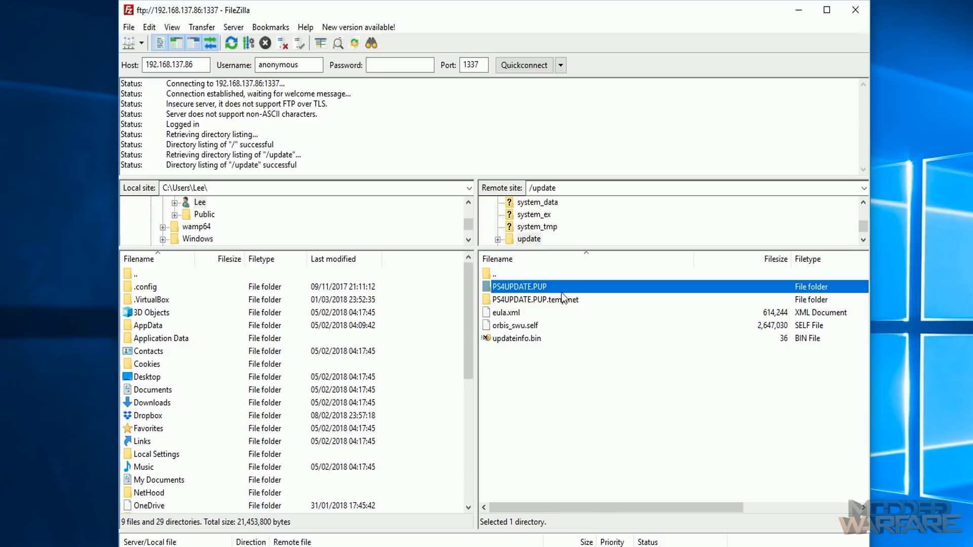
{"action": "mouse_move", "coordinate": [506, 298]}
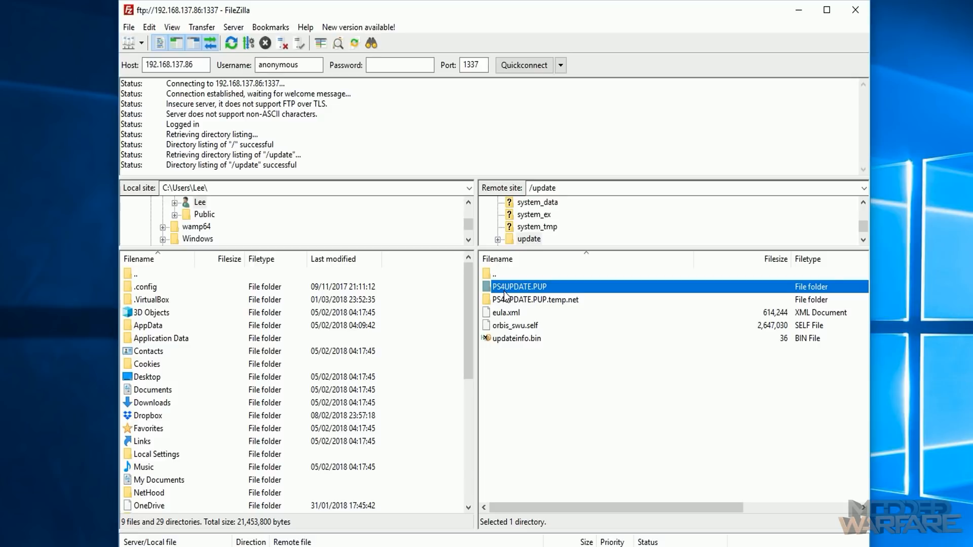
{"action": "mouse_move", "coordinate": [594, 390]}
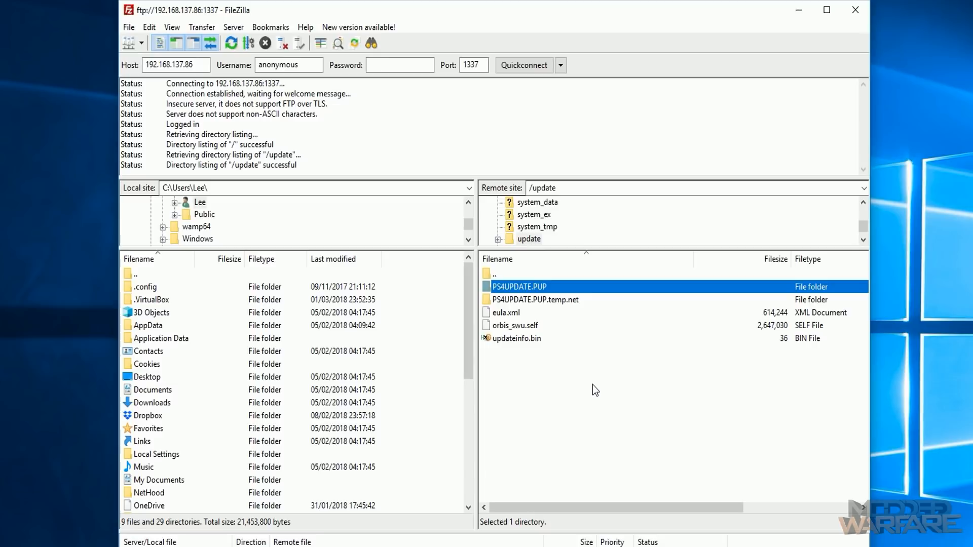
{"action": "mouse_move", "coordinate": [583, 330]}
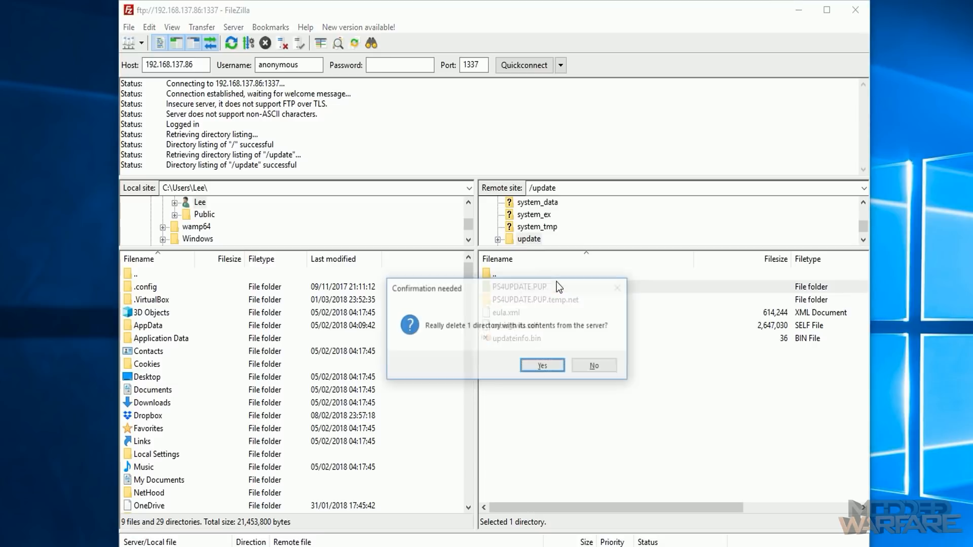
- Confirm deleting PS4UPDATE.PUP, then select the 'New folder (13)' desktop folder
{"action": "left_click", "coordinate": [541, 364]}
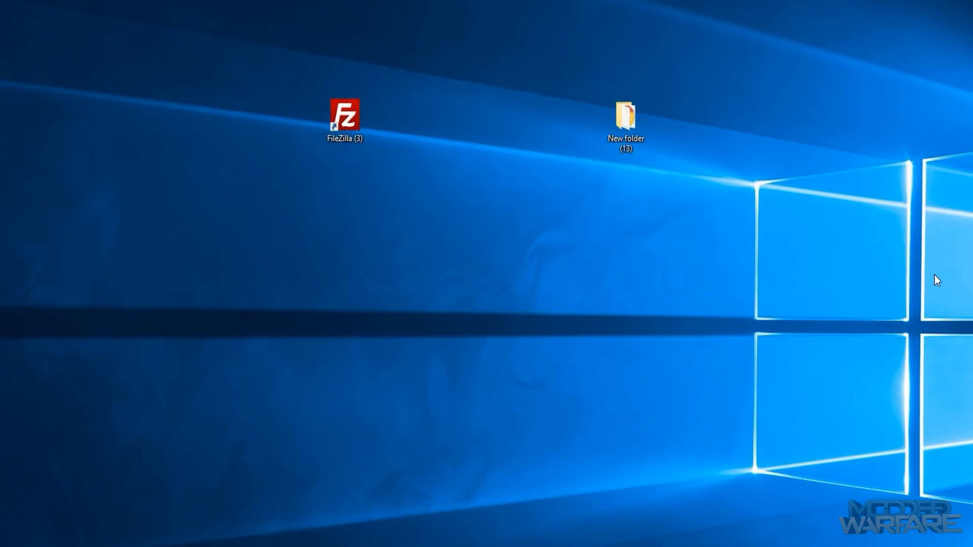
{"action": "left_click", "coordinate": [625, 118]}
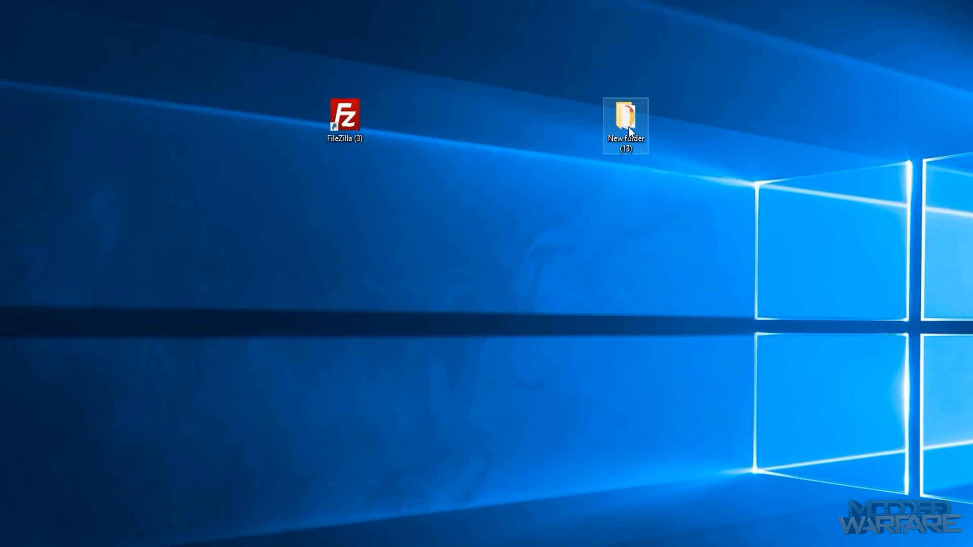